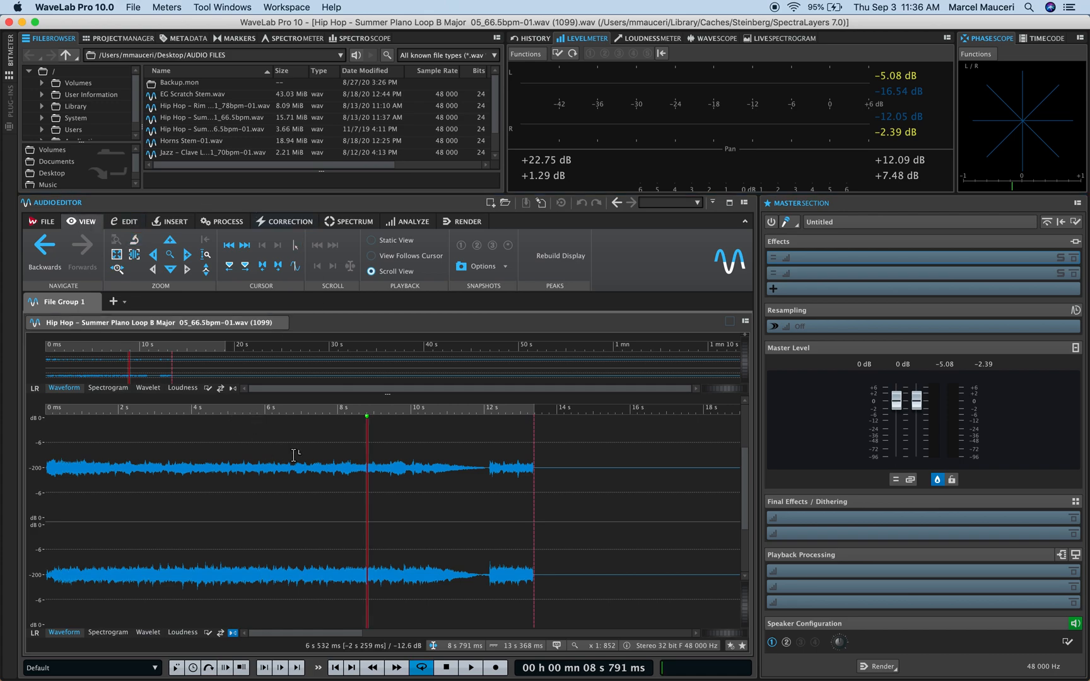
pyautogui.moveTo(830, 263)
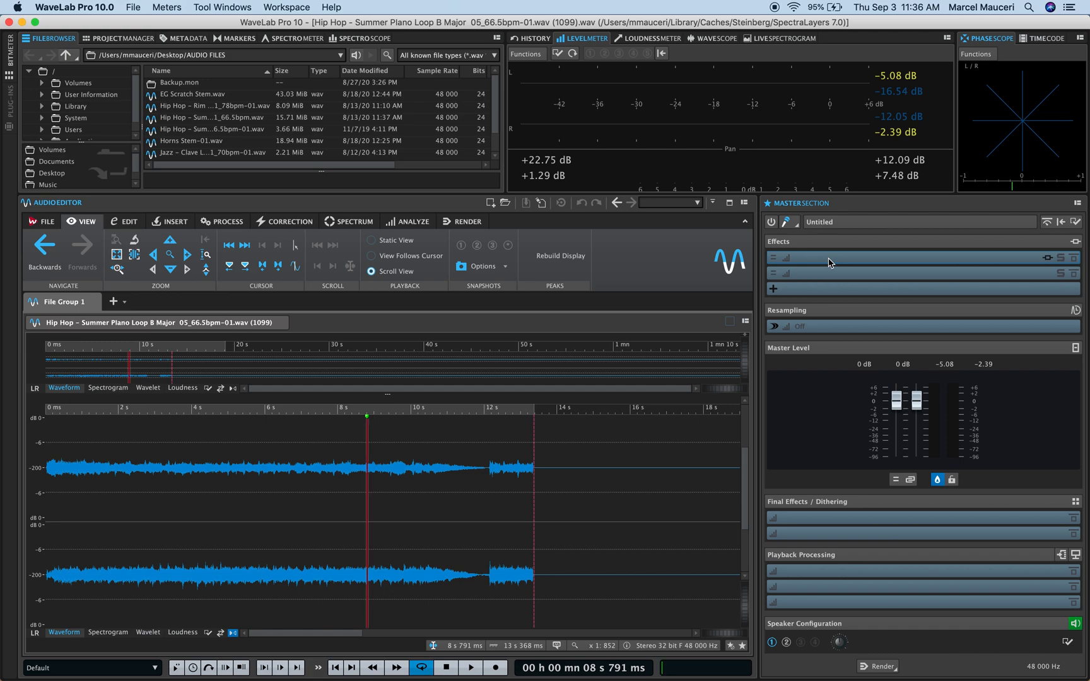
# - Load Steinberg MasterRig (Mastering) into the first Master Section effect slot
pyautogui.click(771, 258)
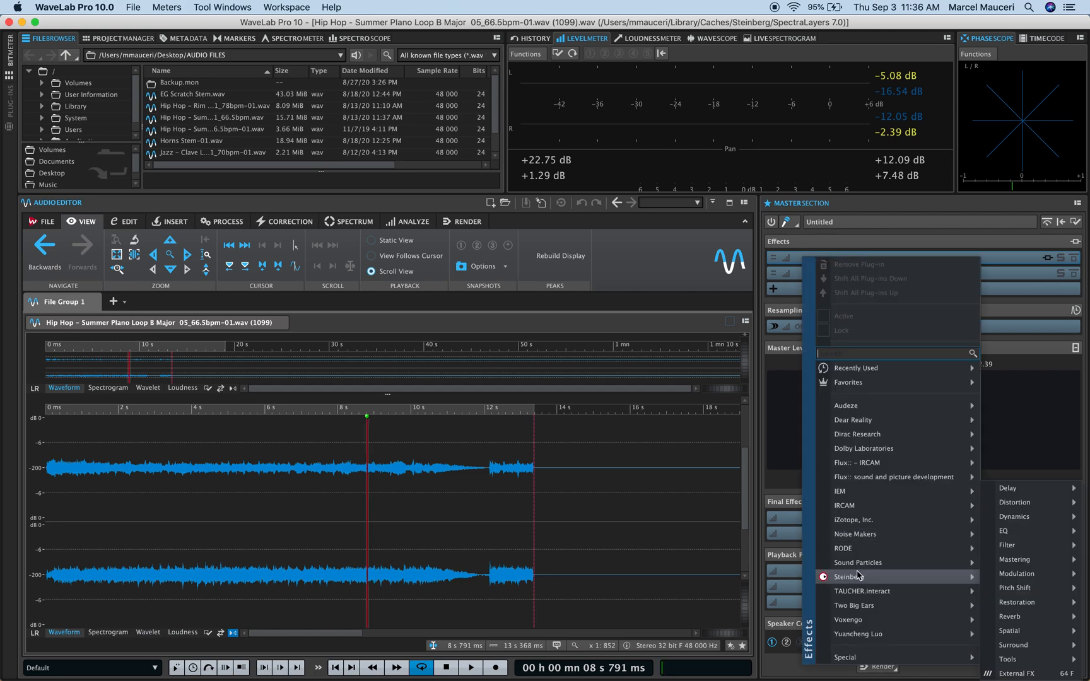
pyautogui.moveTo(1016, 588)
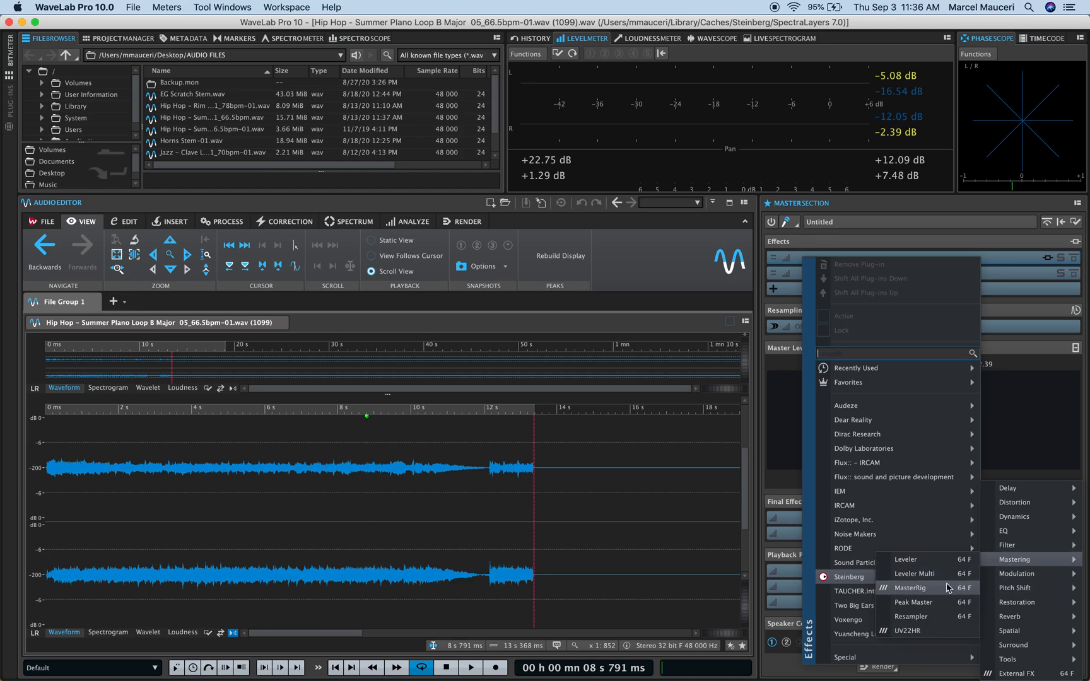
pyautogui.click(908, 588)
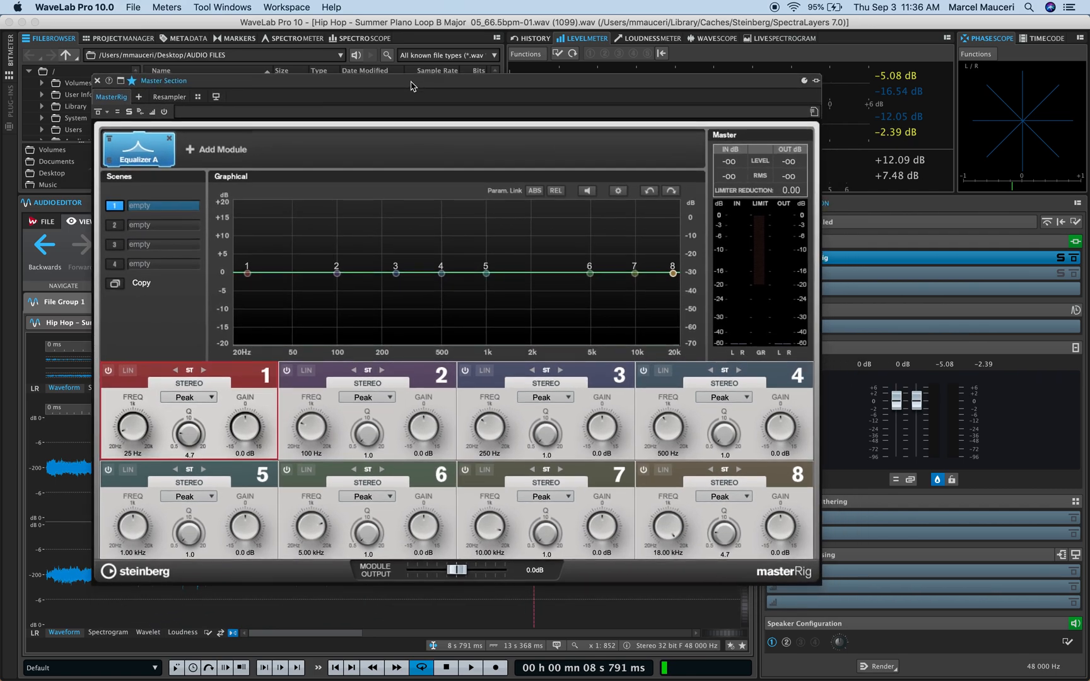
# - Swap MasterRig's default equalizer for a new Equalizer A module in Scene 1
pyautogui.click(169, 138)
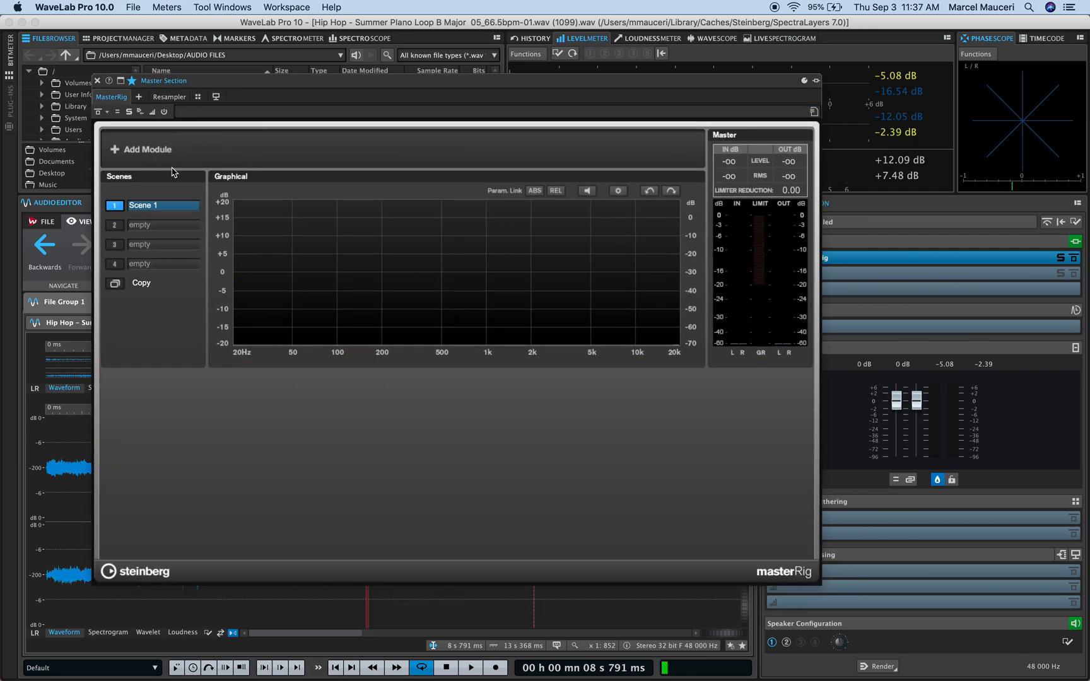
pyautogui.click(146, 149)
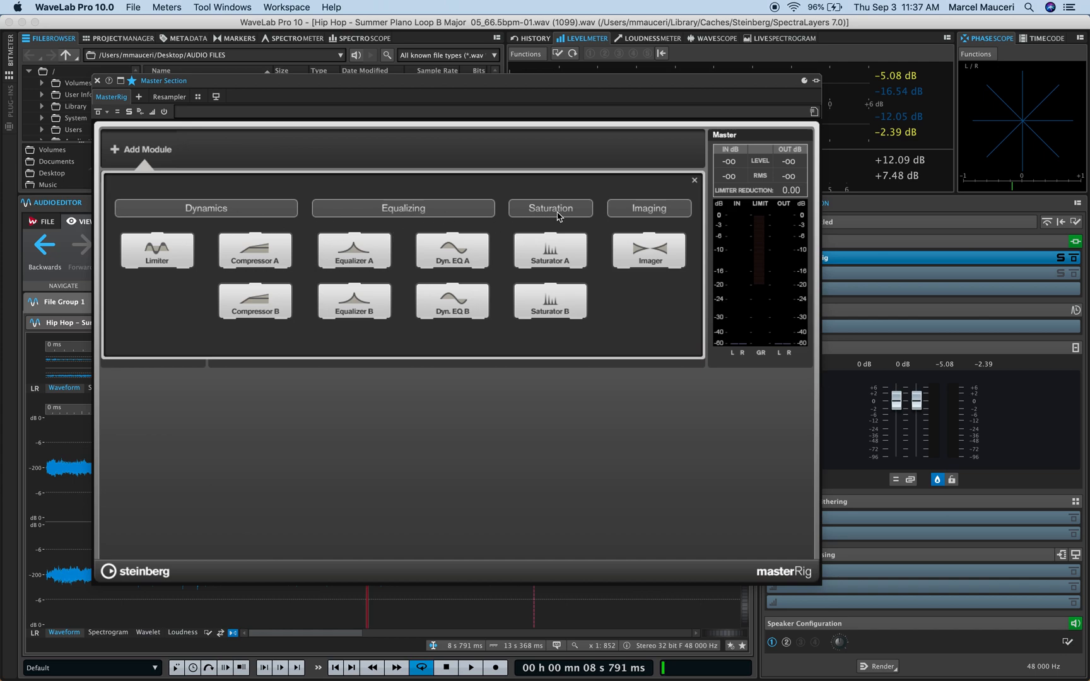
pyautogui.moveTo(340, 309)
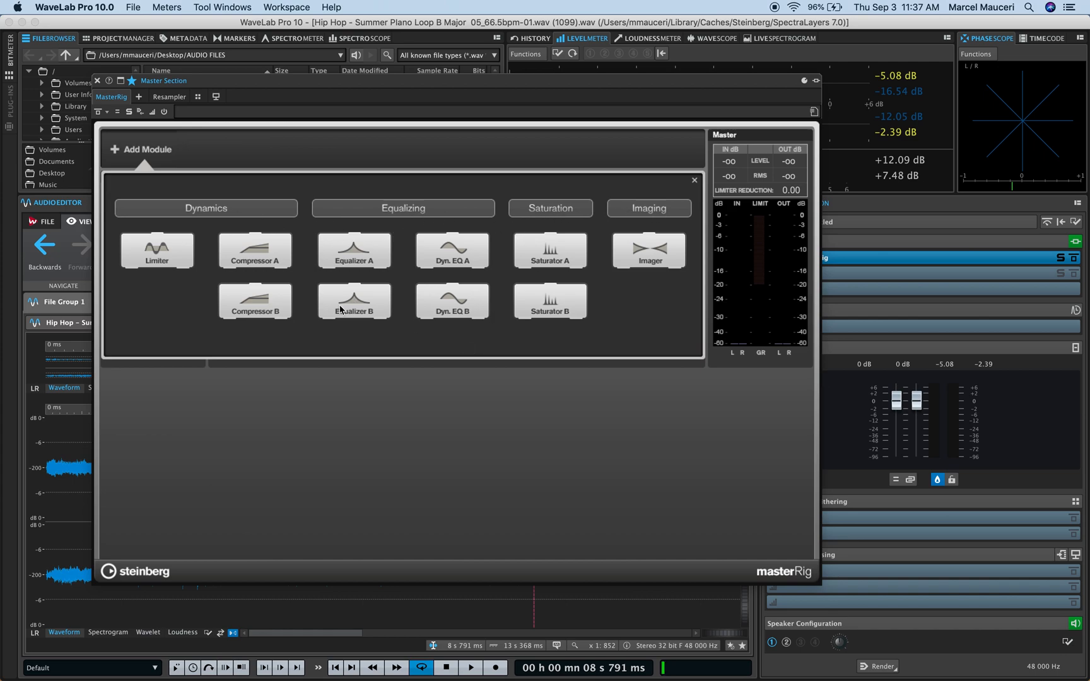
pyautogui.click(354, 250)
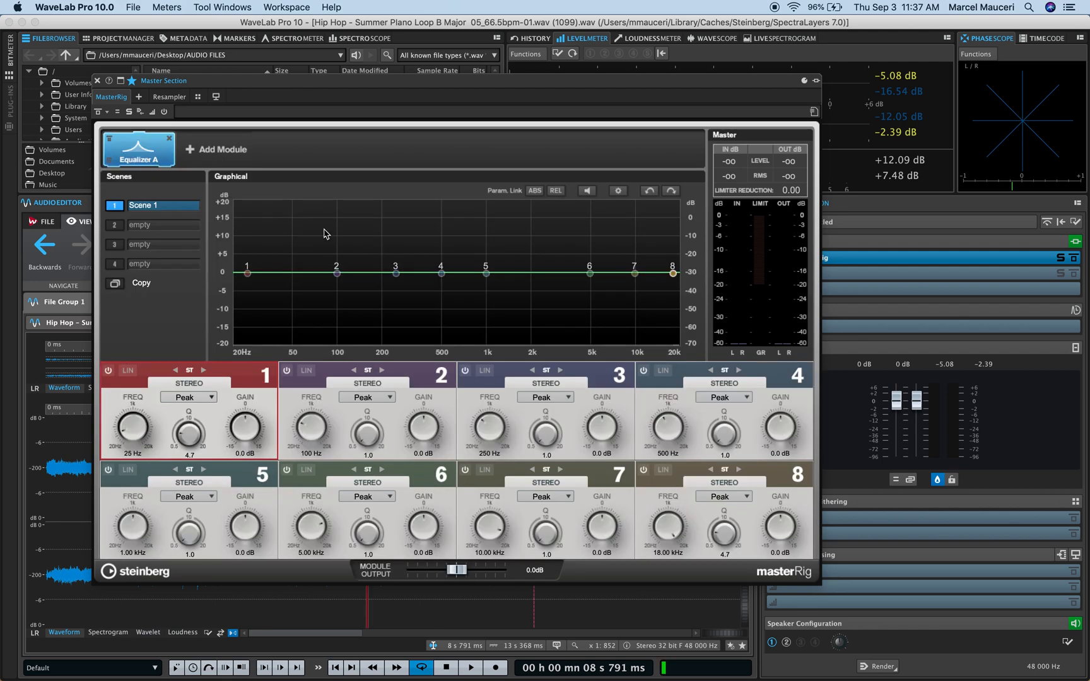
pyautogui.moveTo(336, 273)
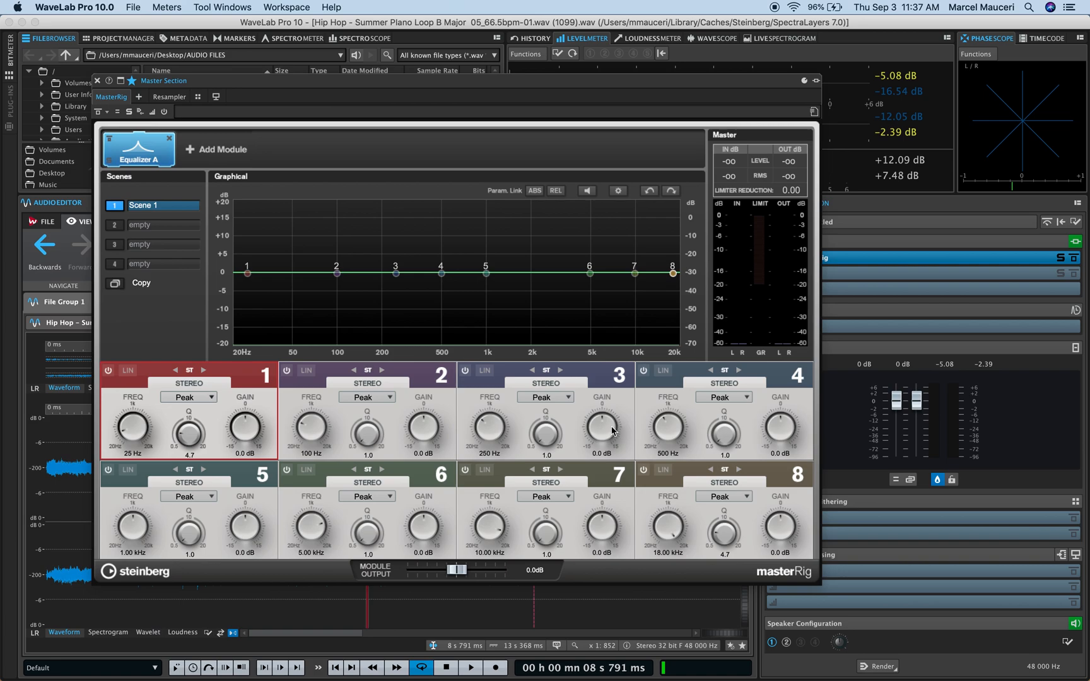
pyautogui.moveTo(203, 374)
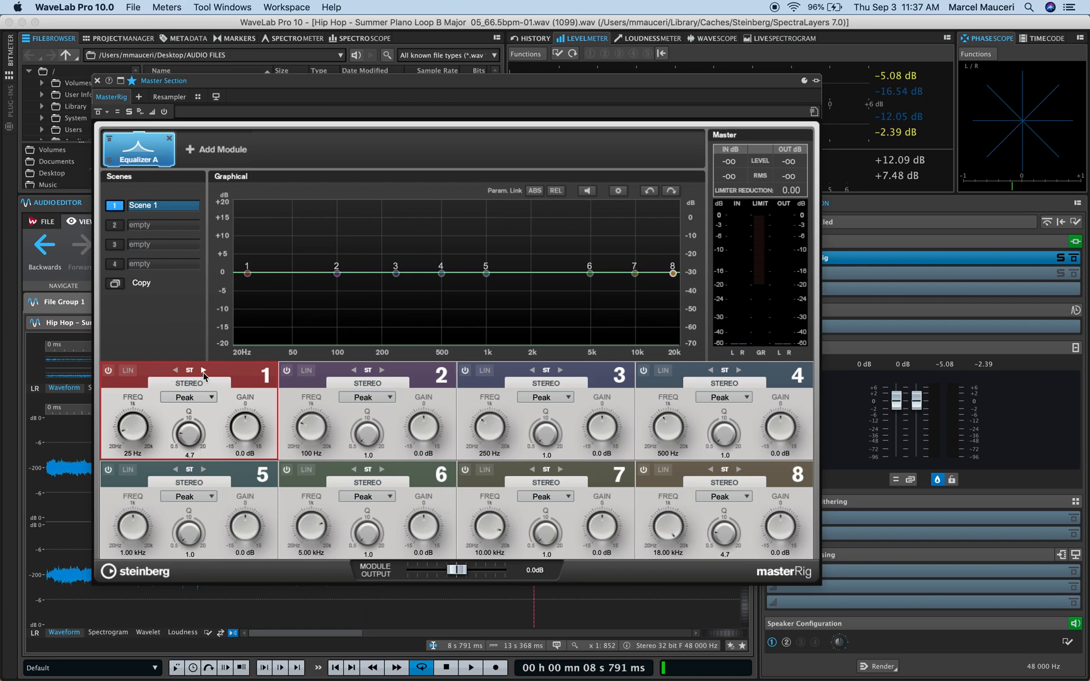
pyautogui.moveTo(207, 398)
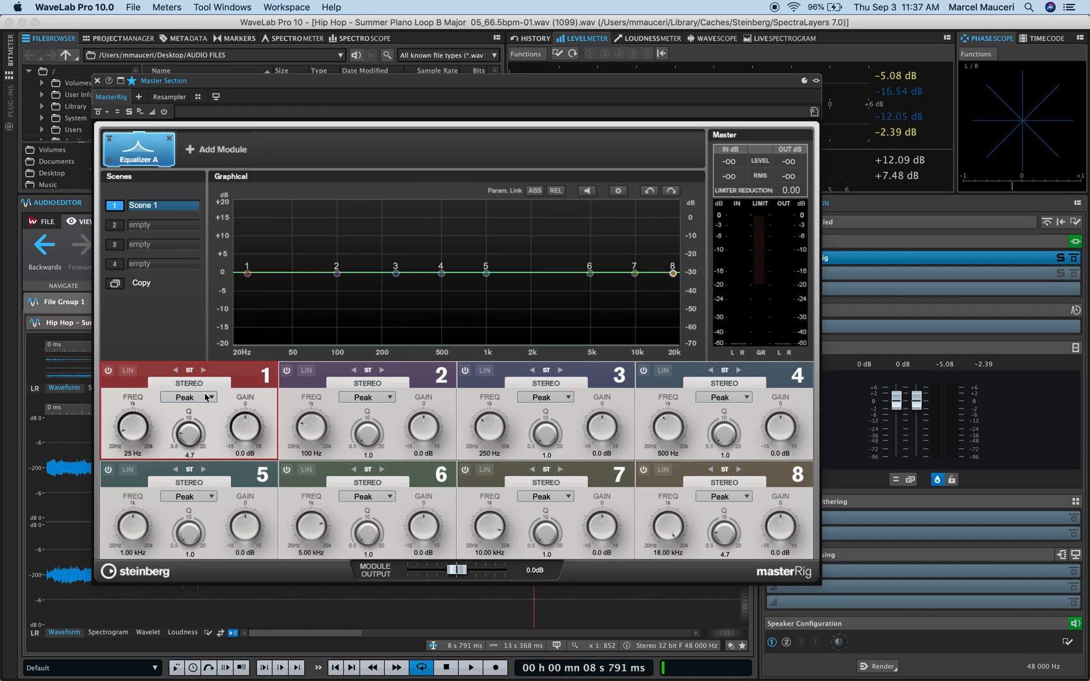
# - Set Equalizer A: band 1 notch at 59 Hz, band 2 high shelf, band 3 peak +12.2 dB
pyautogui.click(188, 397)
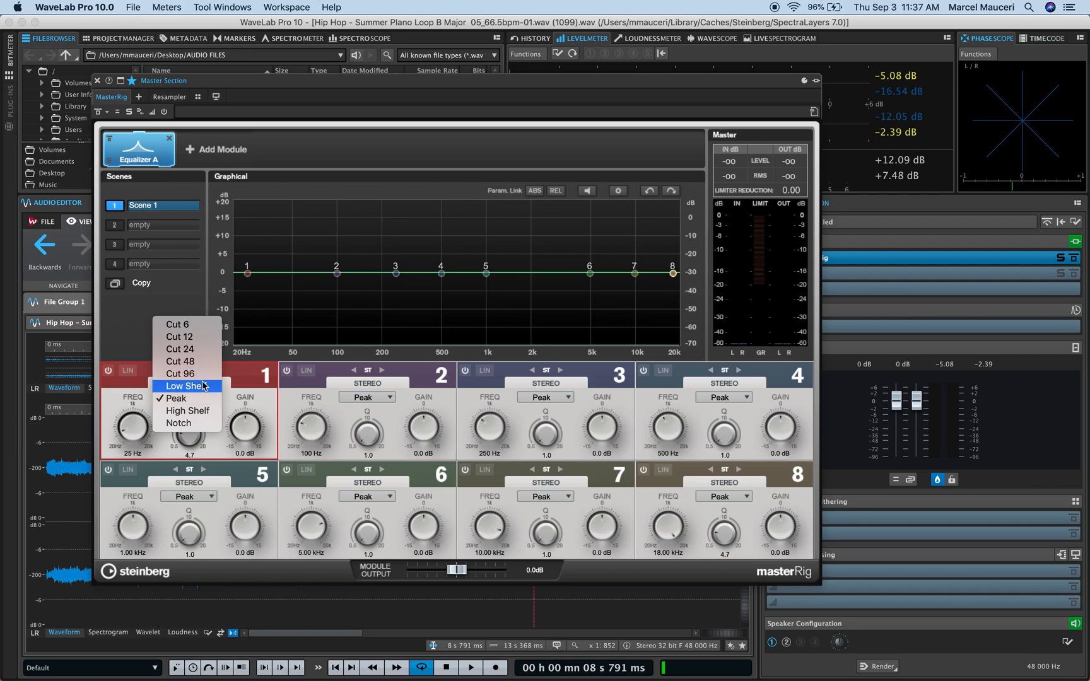
pyautogui.moveTo(206, 423)
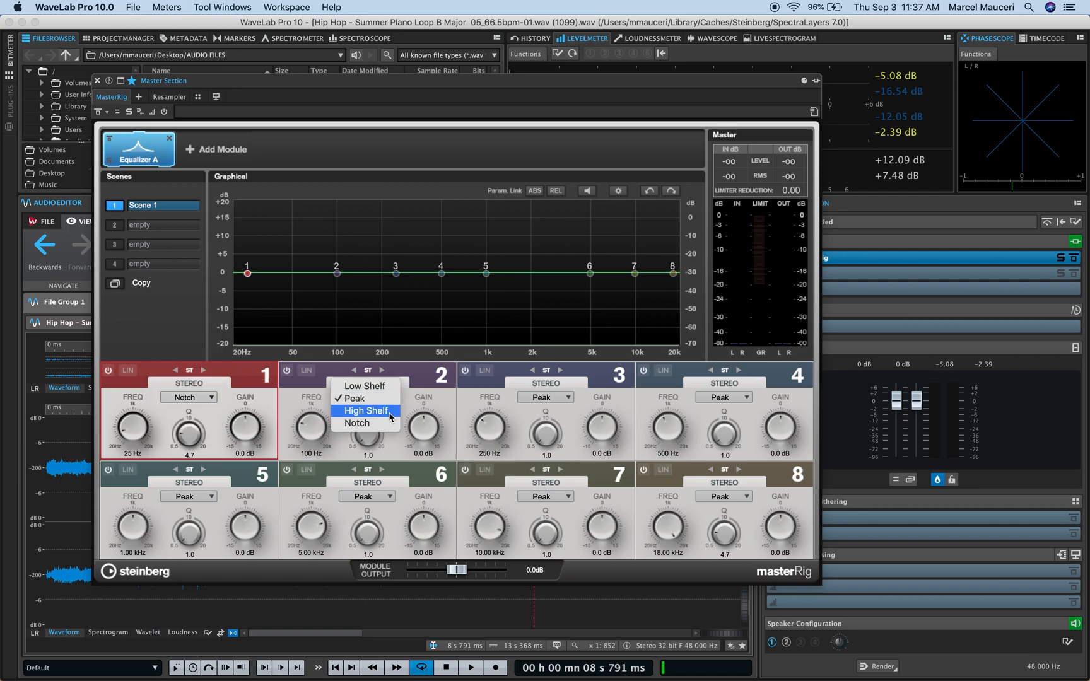
pyautogui.click(363, 410)
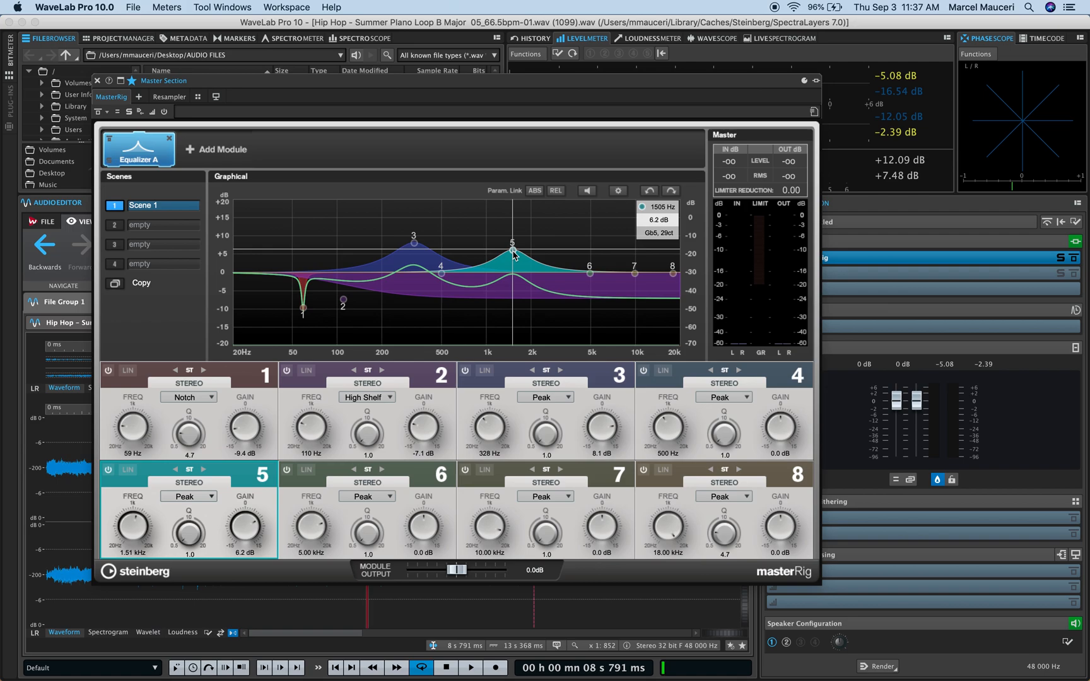
pyautogui.moveTo(618, 195)
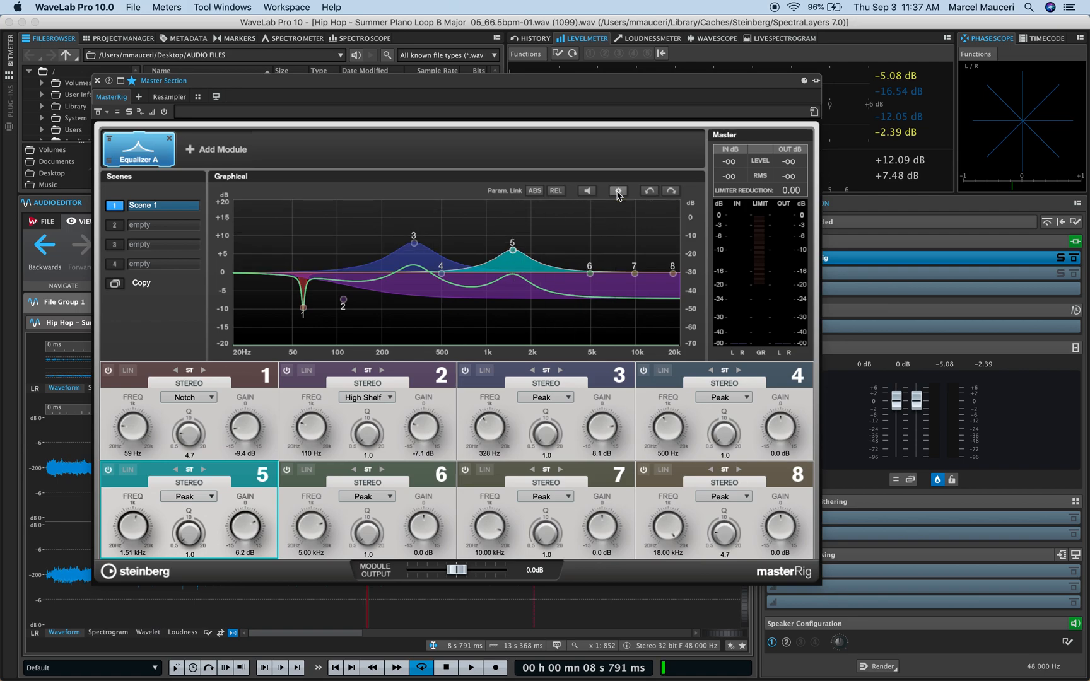
pyautogui.click(617, 191)
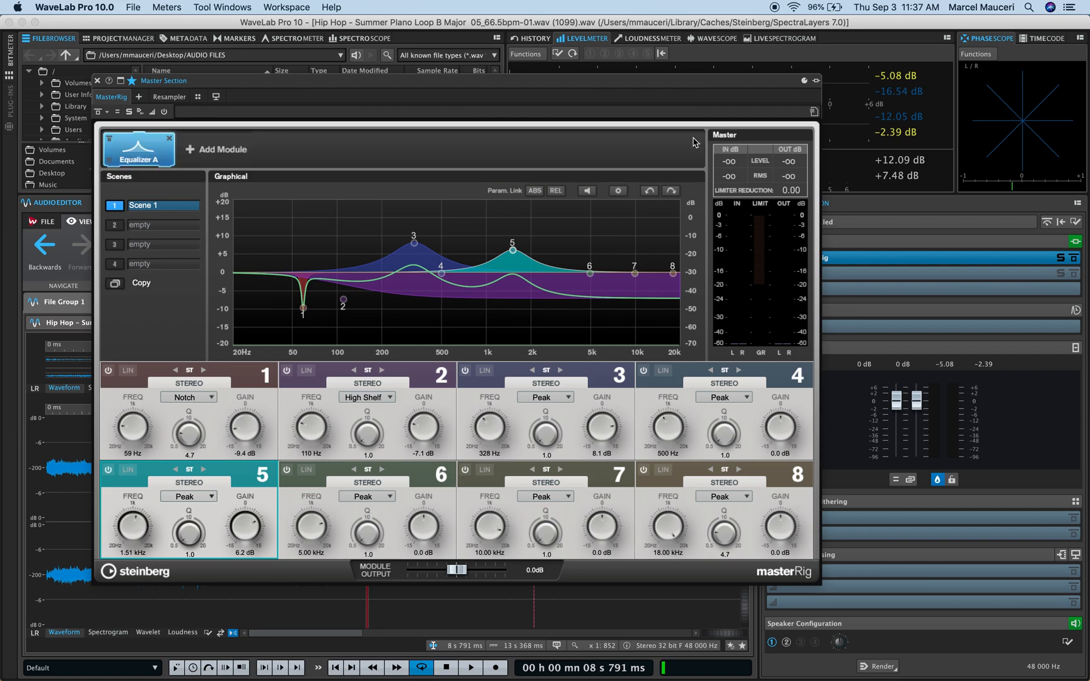
pyautogui.moveTo(586, 191)
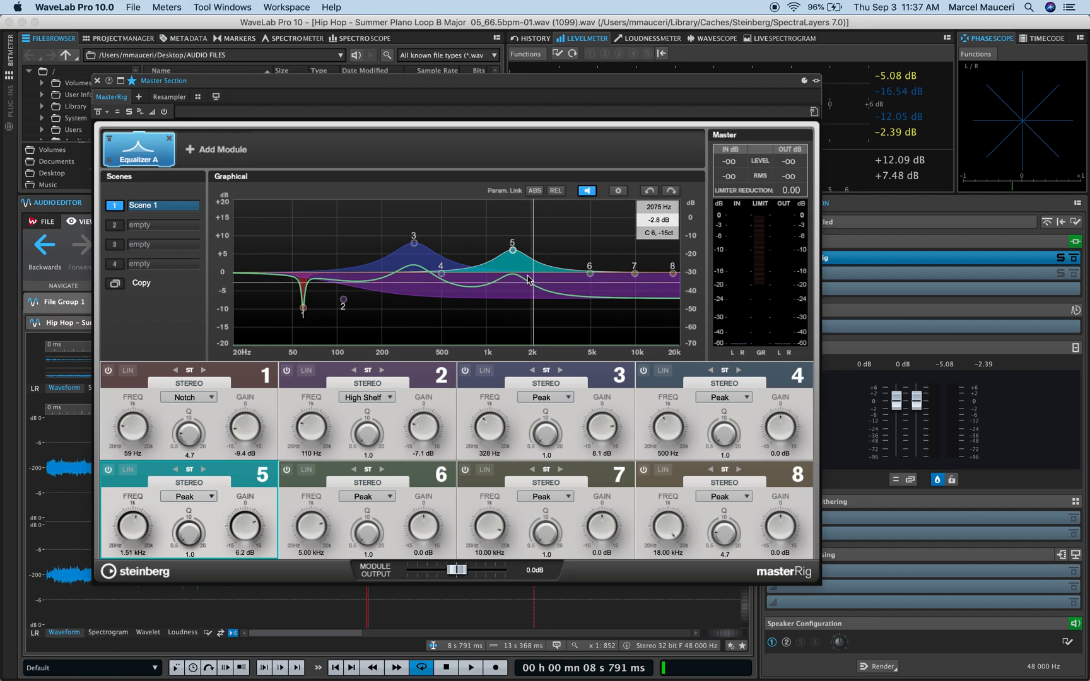
pyautogui.click(470, 667)
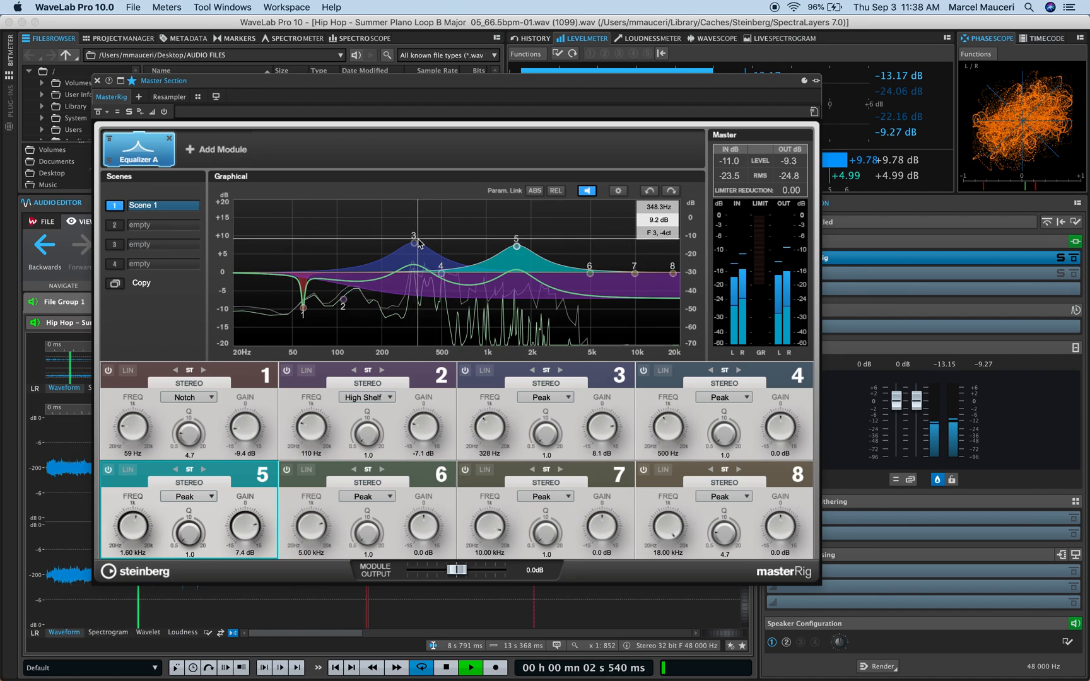
pyautogui.click(467, 370)
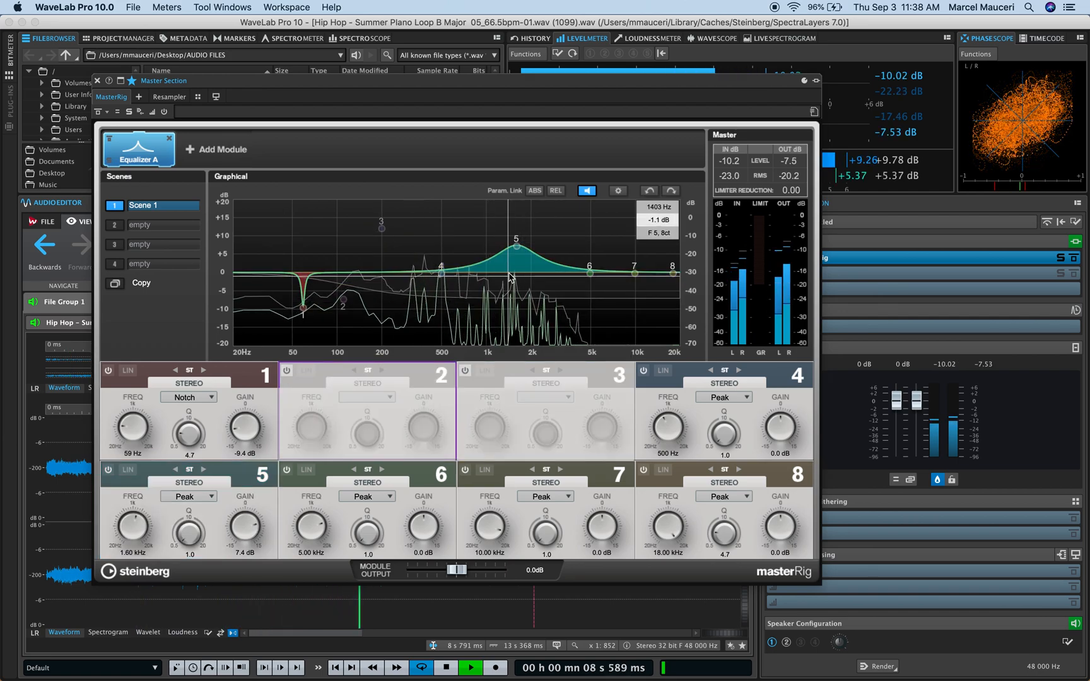
pyautogui.click(216, 149)
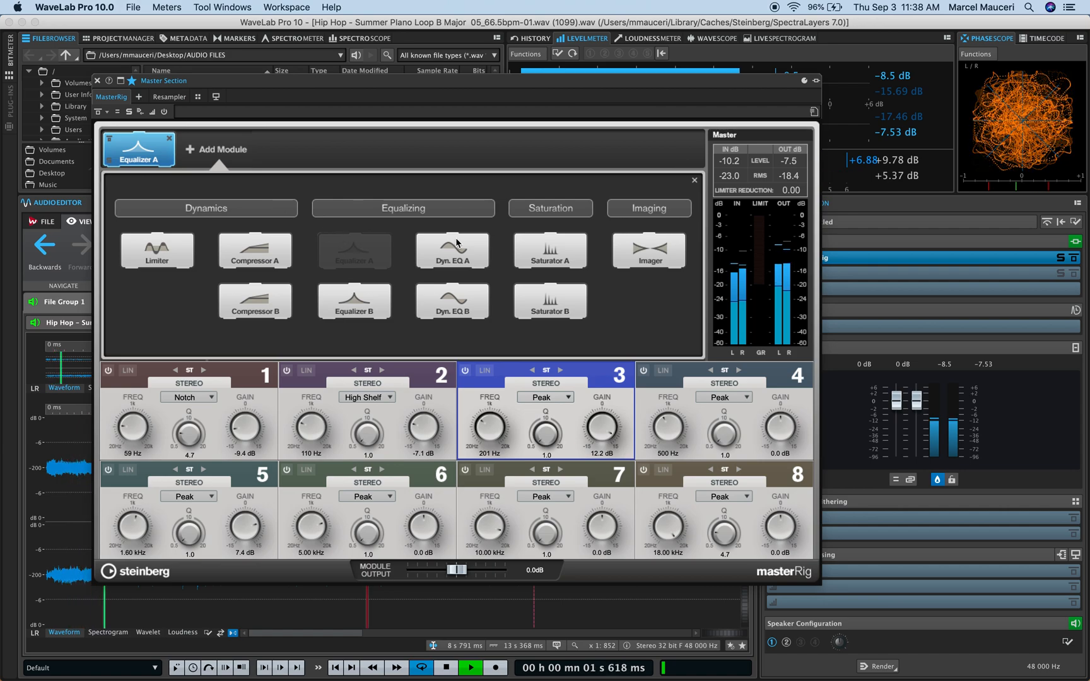
# - Add Compressor A, lower band 2 output to -3.6 dB, and compare by toggling its bypass
pyautogui.click(255, 250)
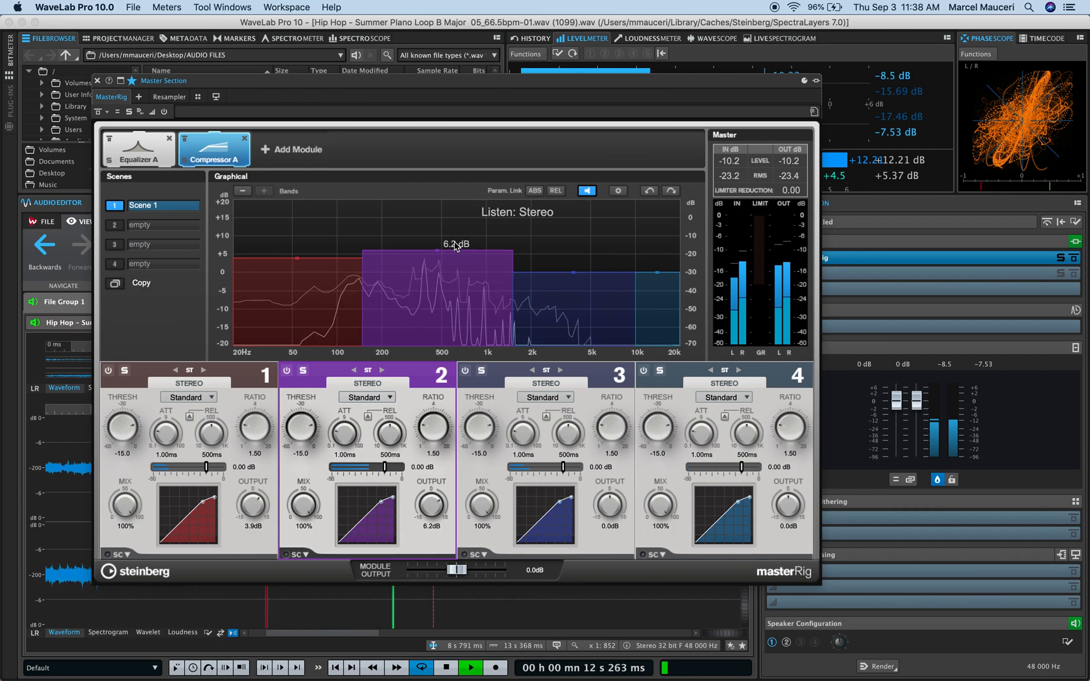
pyautogui.click(302, 370)
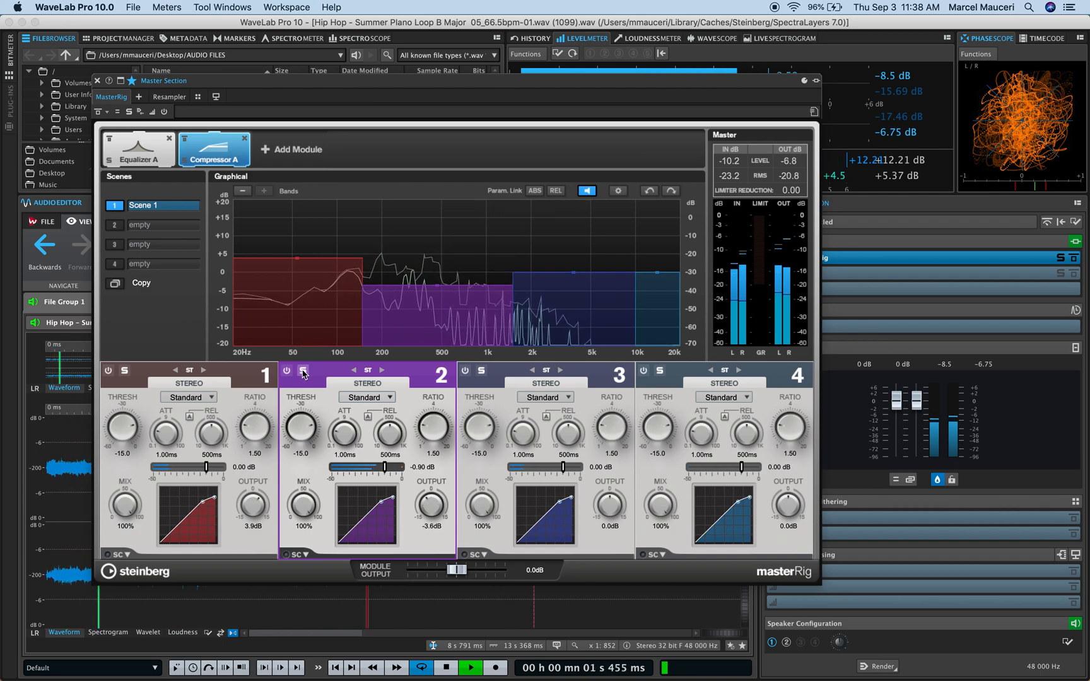
pyautogui.click(287, 370)
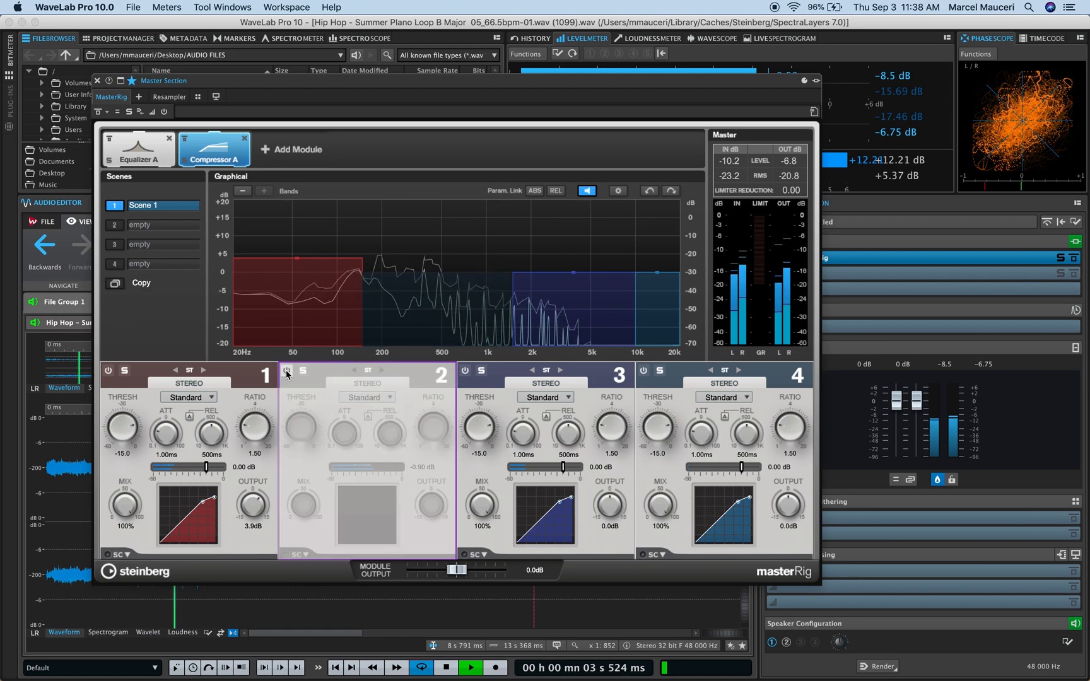
pyautogui.click(285, 369)
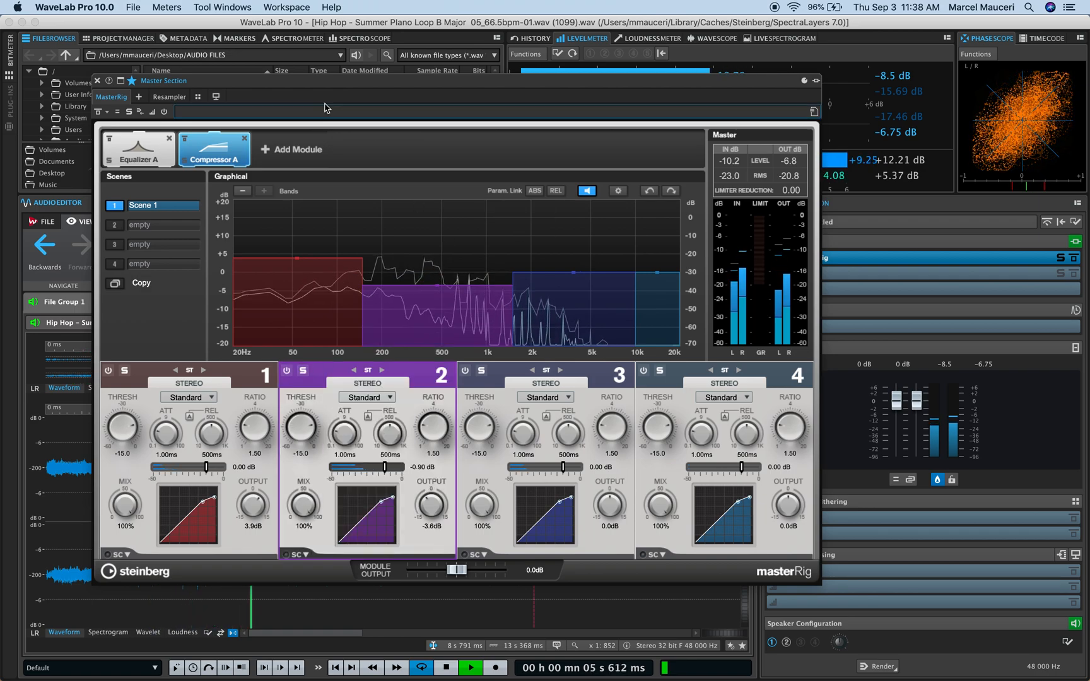
# - Add an Imager module to Scene 1, then start Scene 2 with a flat Equalizer A
pyautogui.click(292, 148)
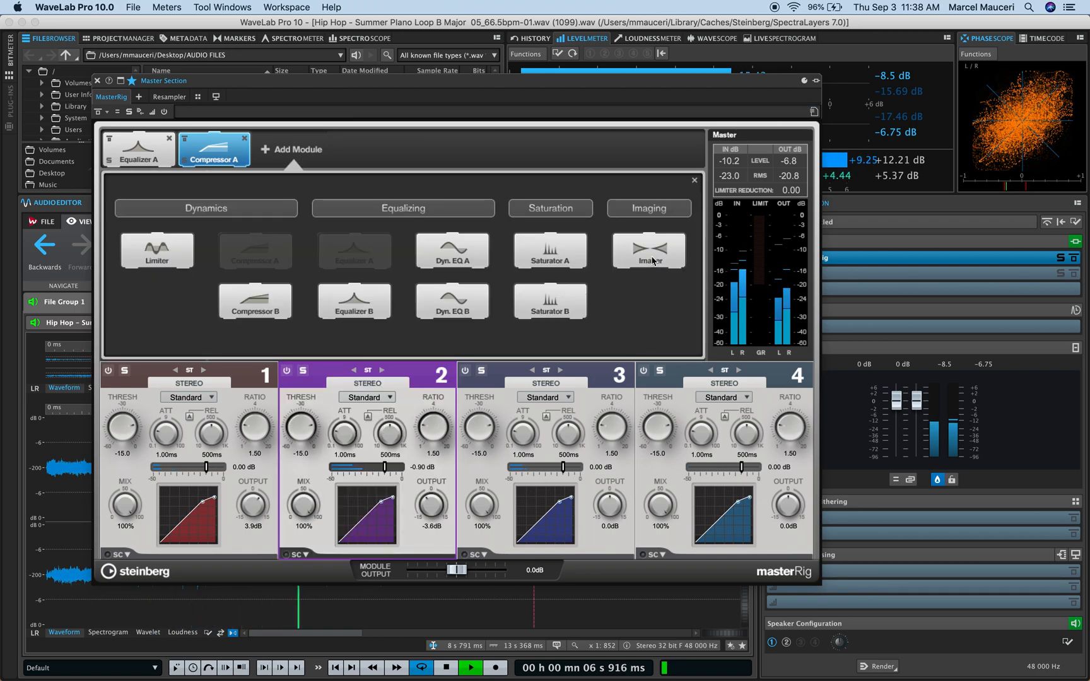
pyautogui.click(646, 250)
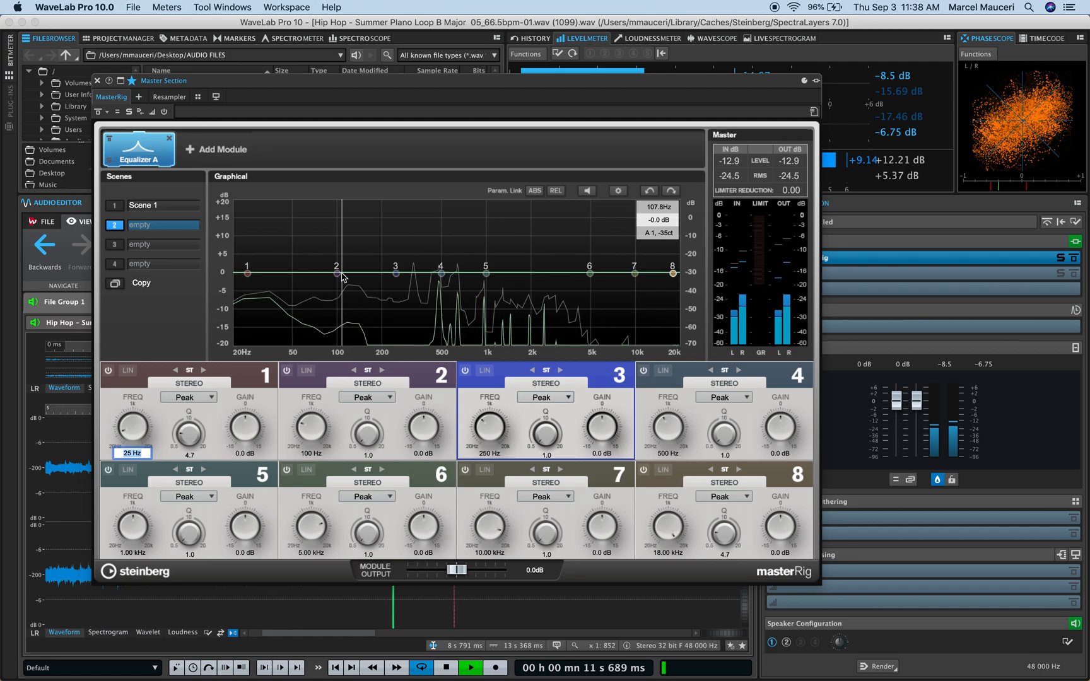
# - In Scene 2, boost band 2 to +10.6 dB, cut band 5, and add an Imager
pyautogui.click(163, 225)
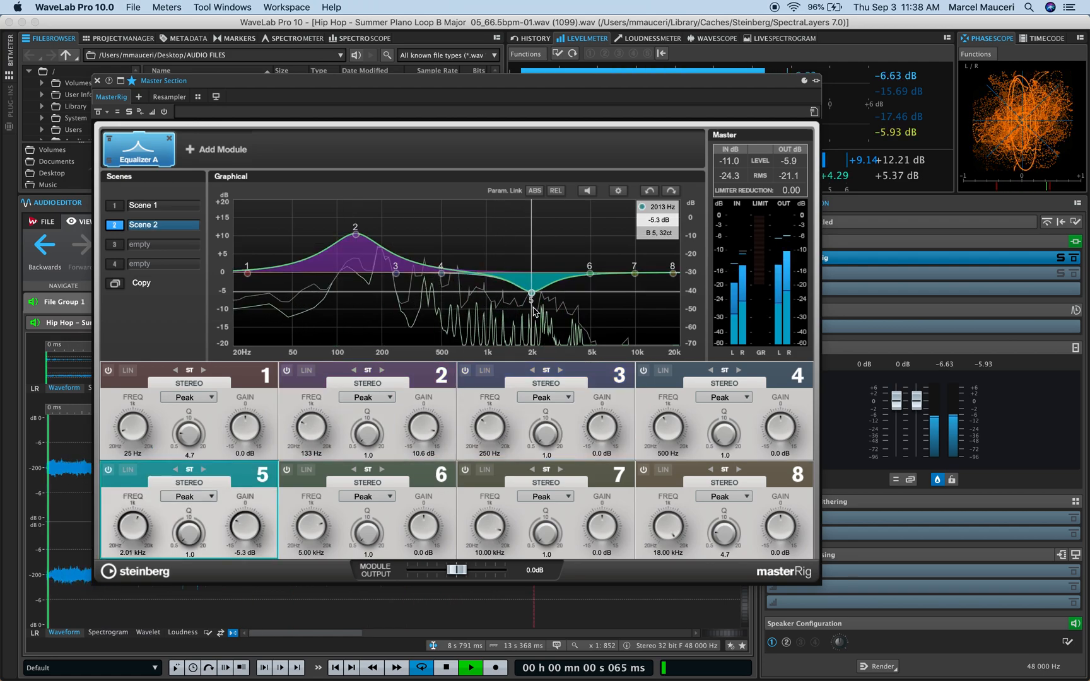
pyautogui.click(215, 149)
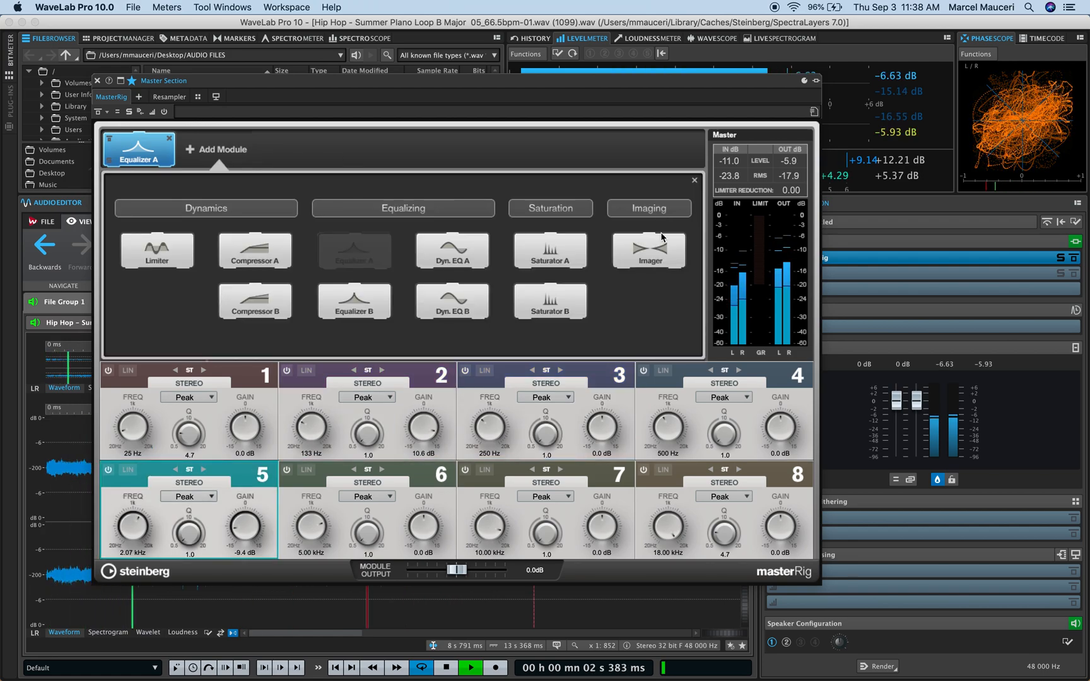
pyautogui.click(647, 250)
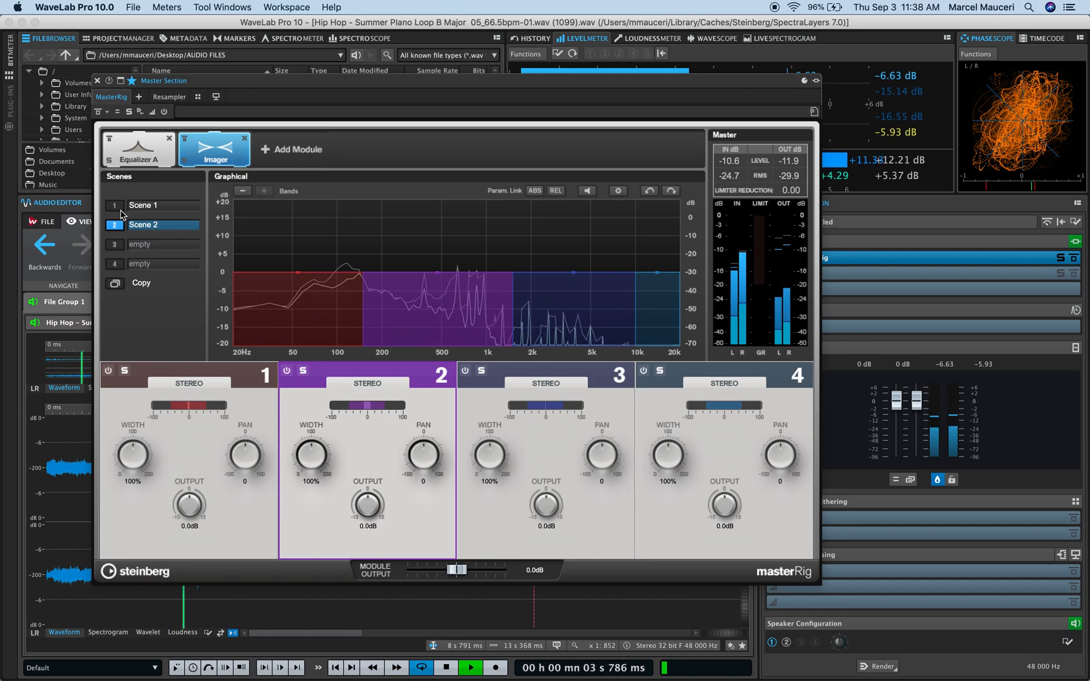
pyautogui.click(142, 205)
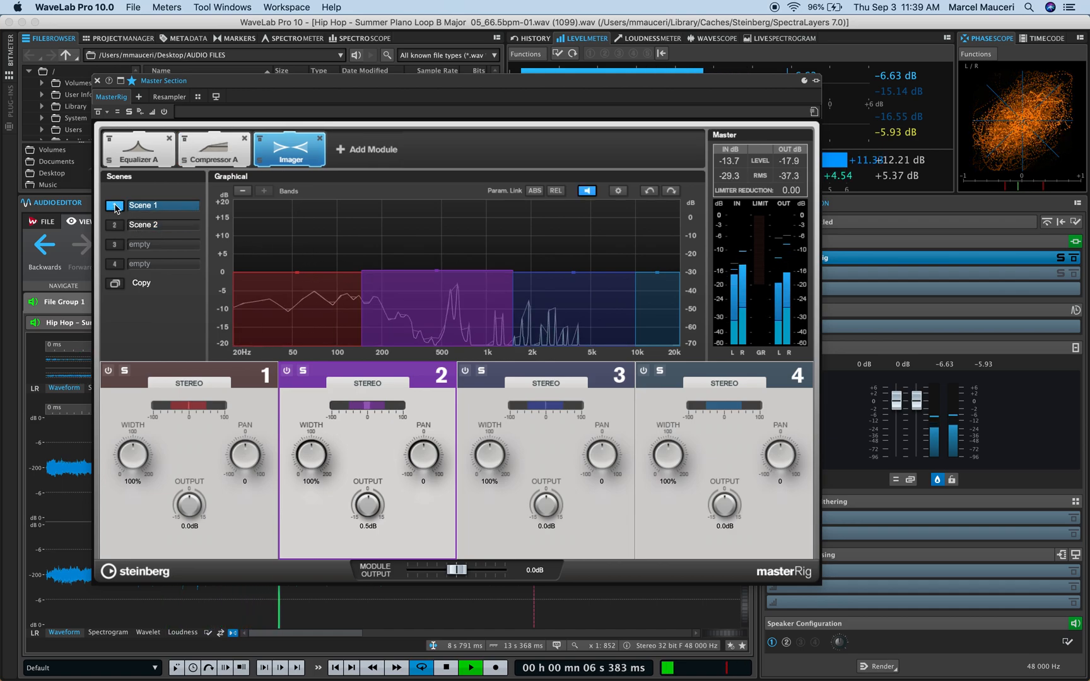
pyautogui.click(143, 225)
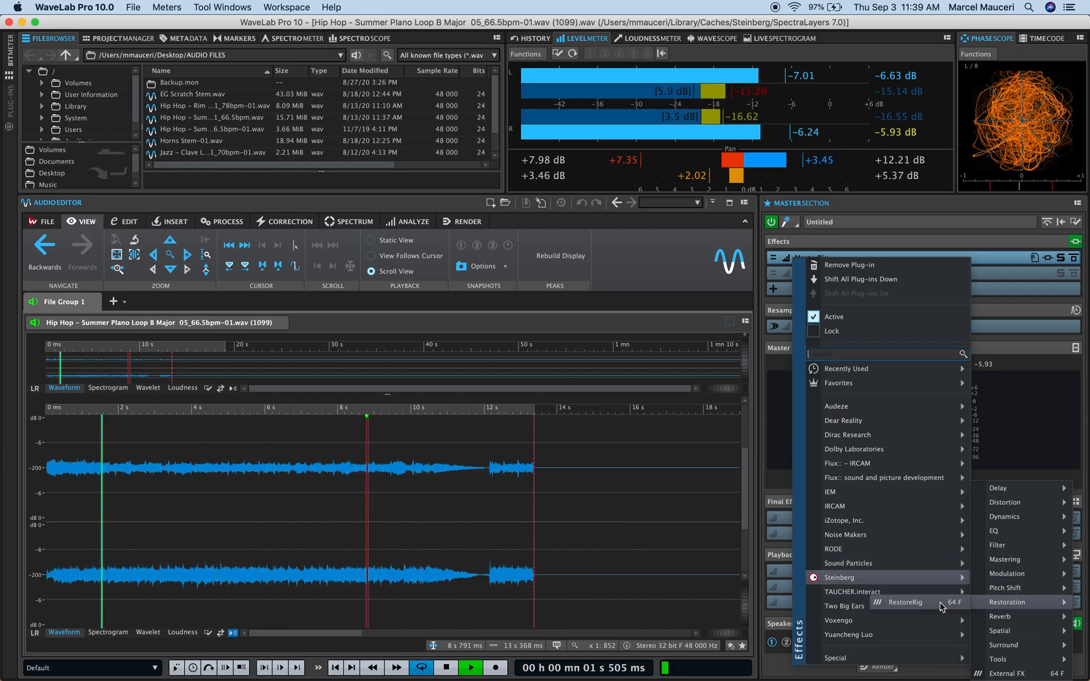
# - Load Steinberg RestoreRig (Restoration) into the master effect slot with DeNoiser active
pyautogui.click(905, 602)
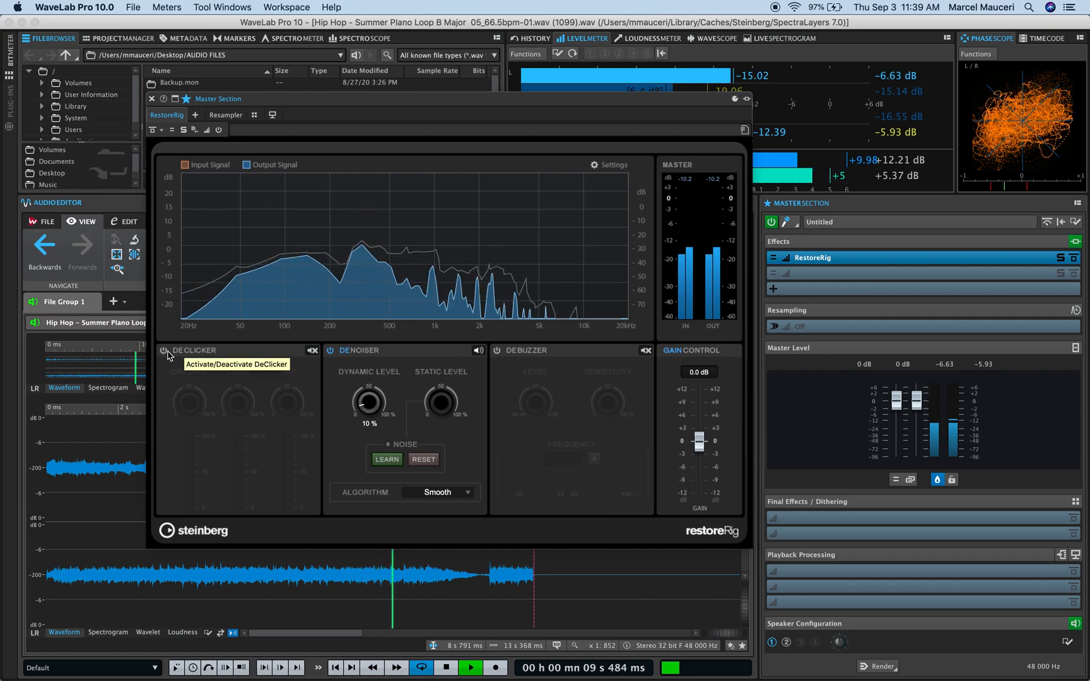
pyautogui.click(184, 350)
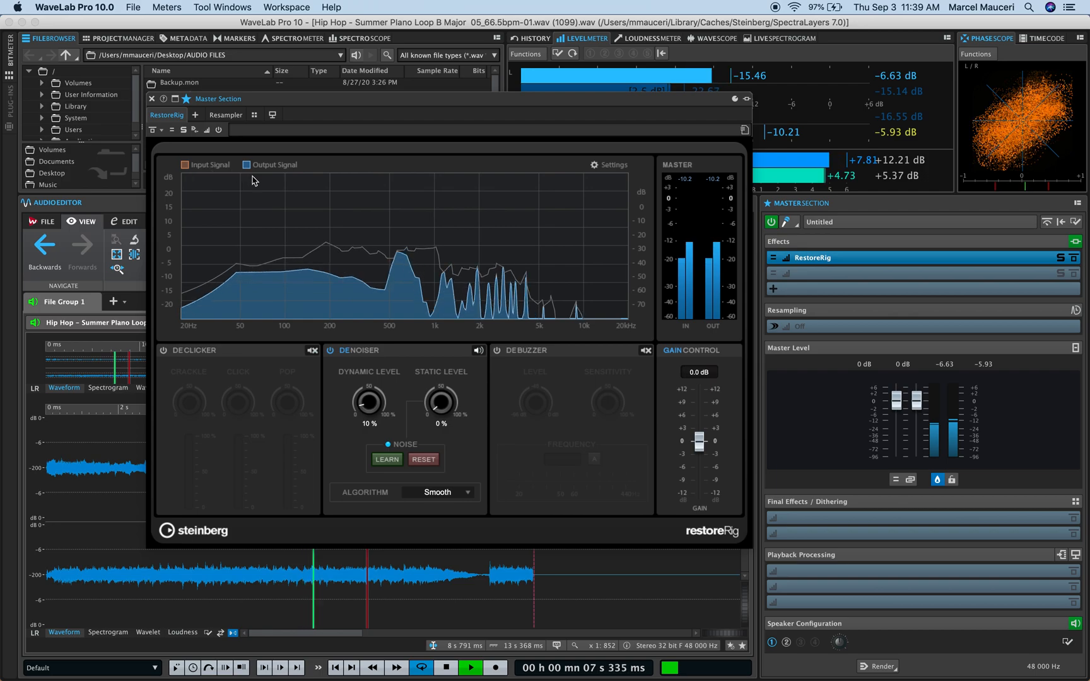
pyautogui.click(478, 350)
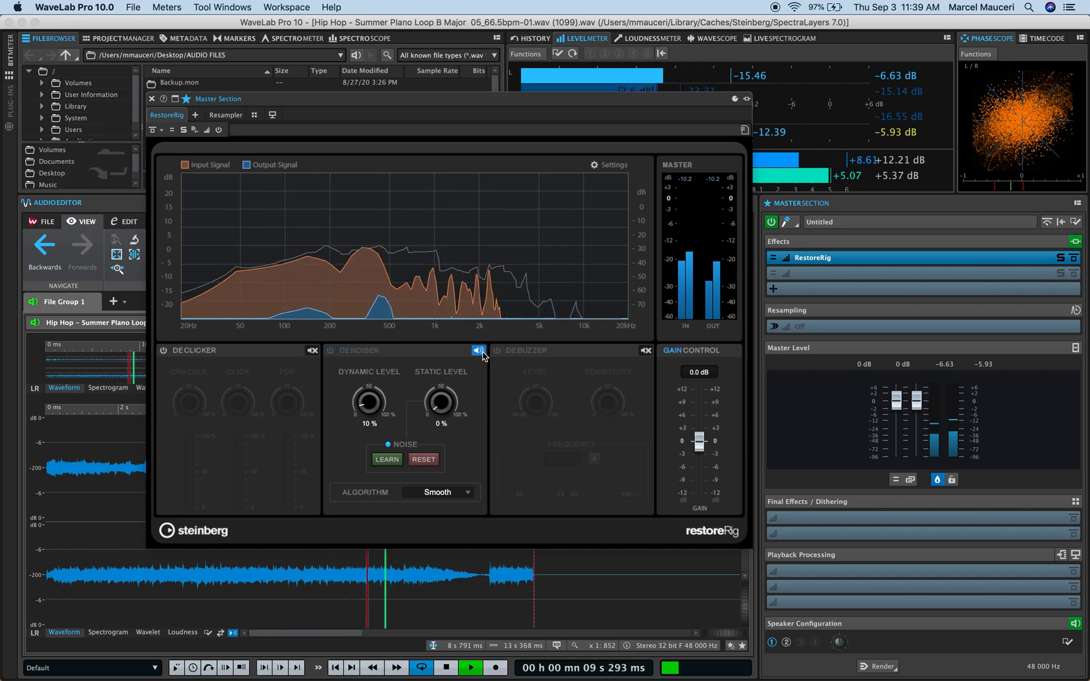
pyautogui.click(477, 350)
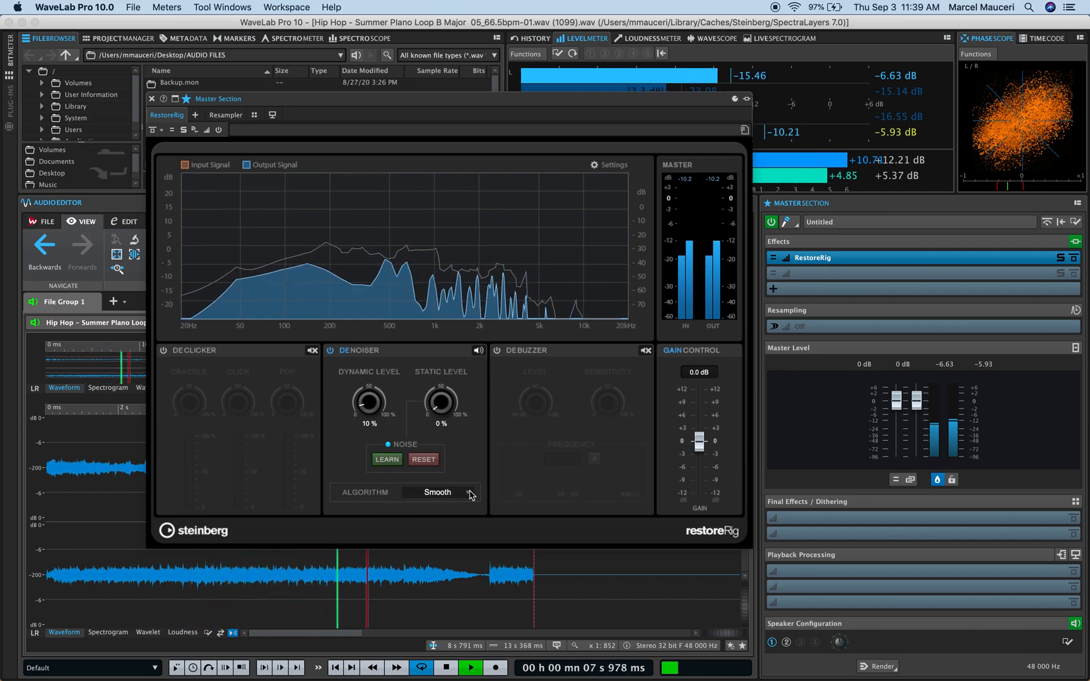
pyautogui.click(441, 492)
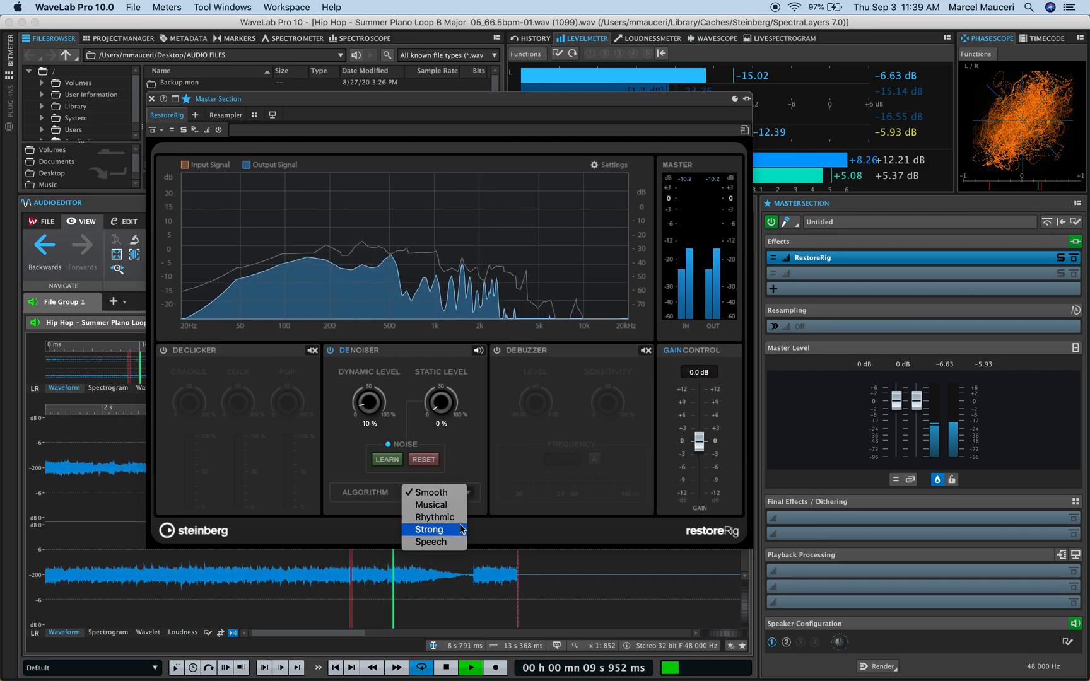
pyautogui.click(429, 492)
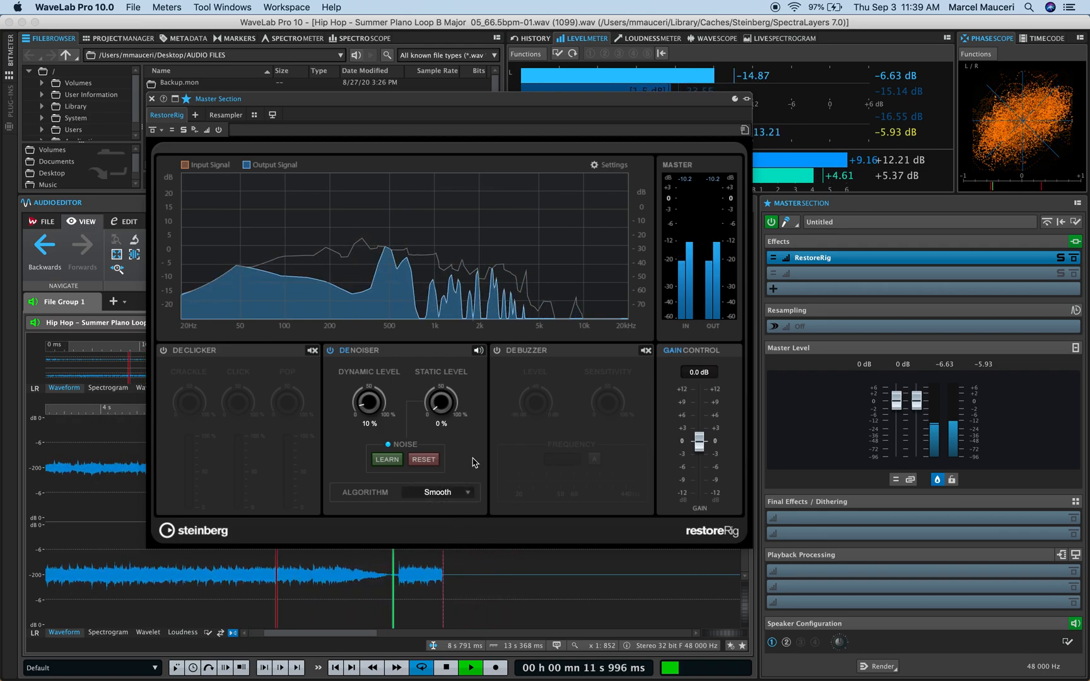